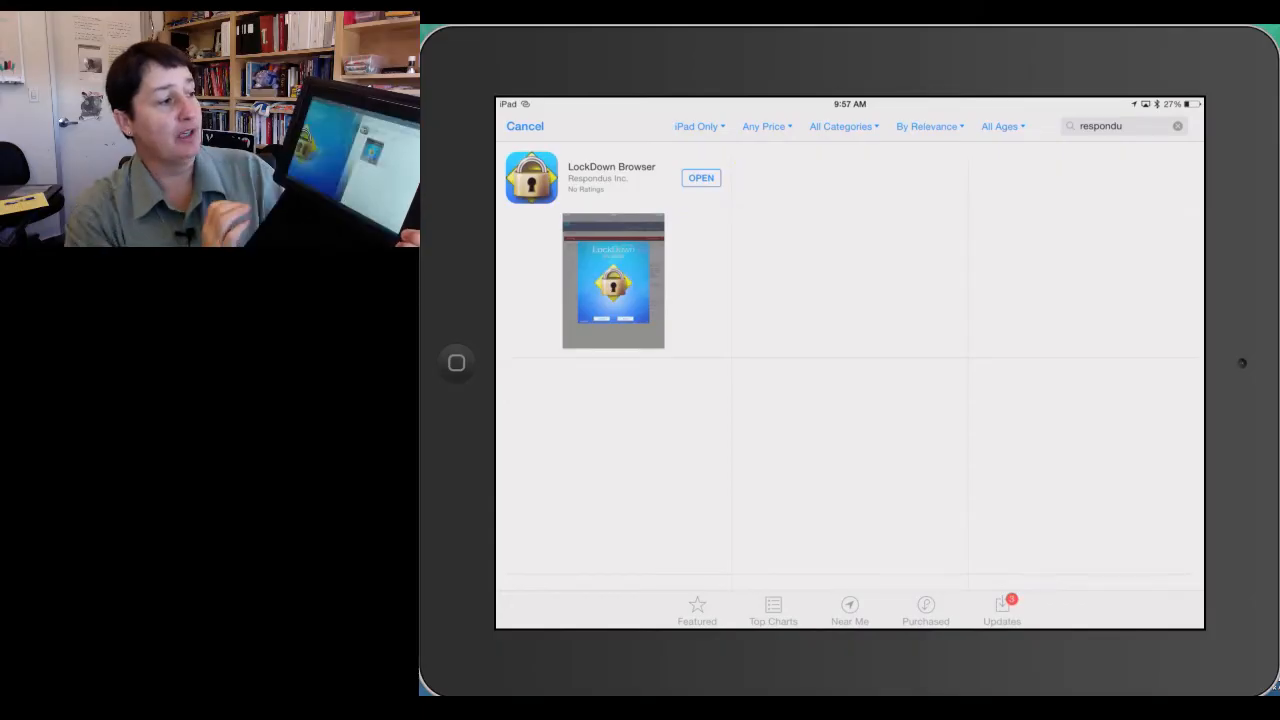
# - Launch the installed LockDown Browser app from its App Store search result
pyautogui.click(700, 176)
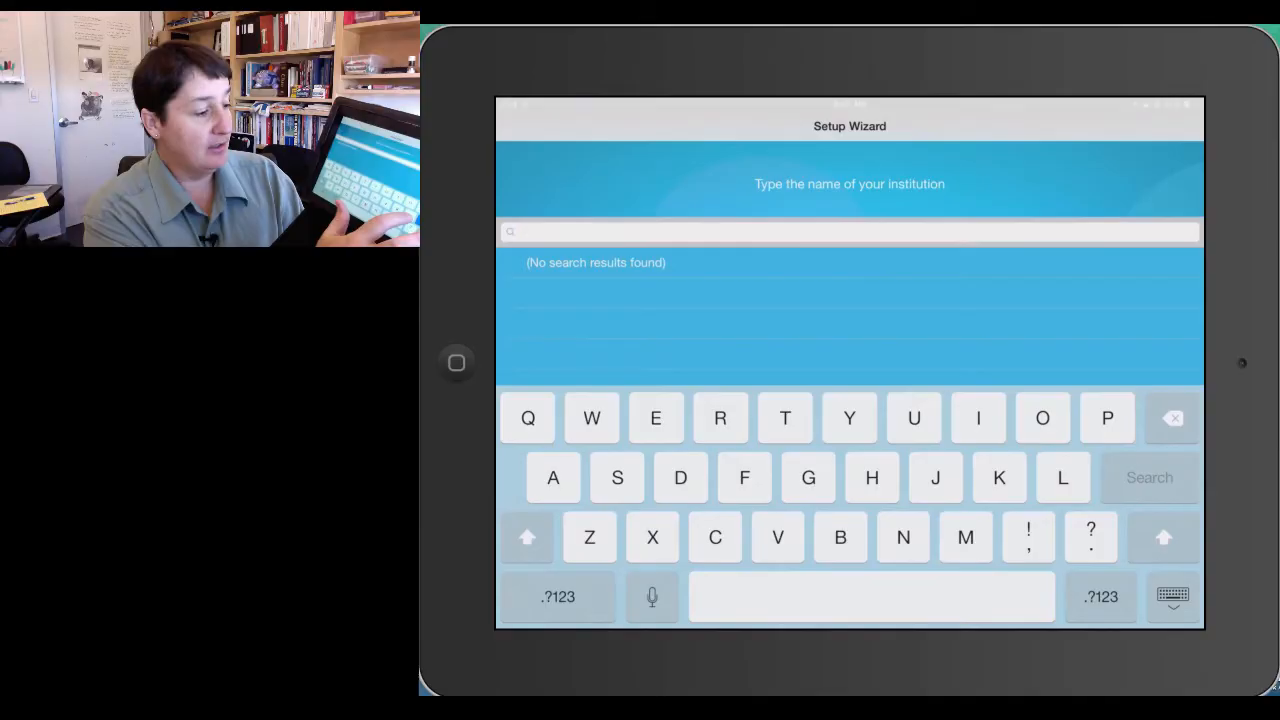
# - Search the setup wizard's institution field for 'cali' to find the school
pyautogui.write('cal')
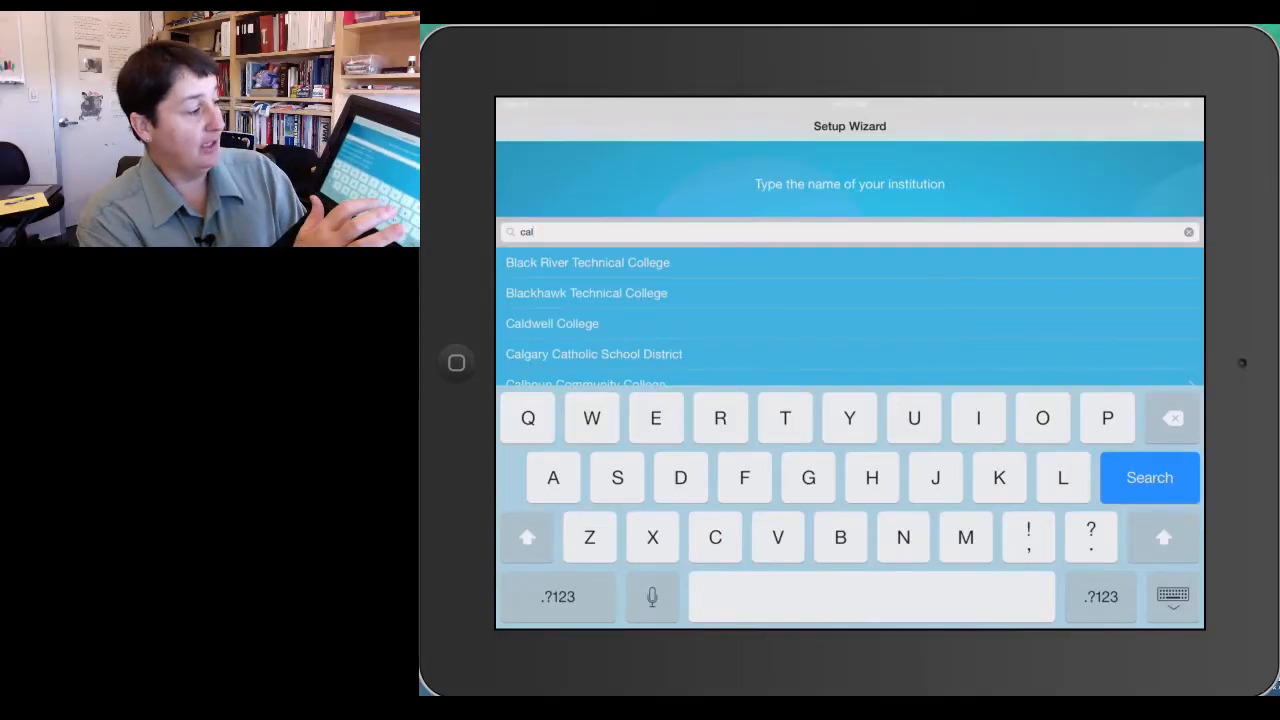
pyautogui.write('i')
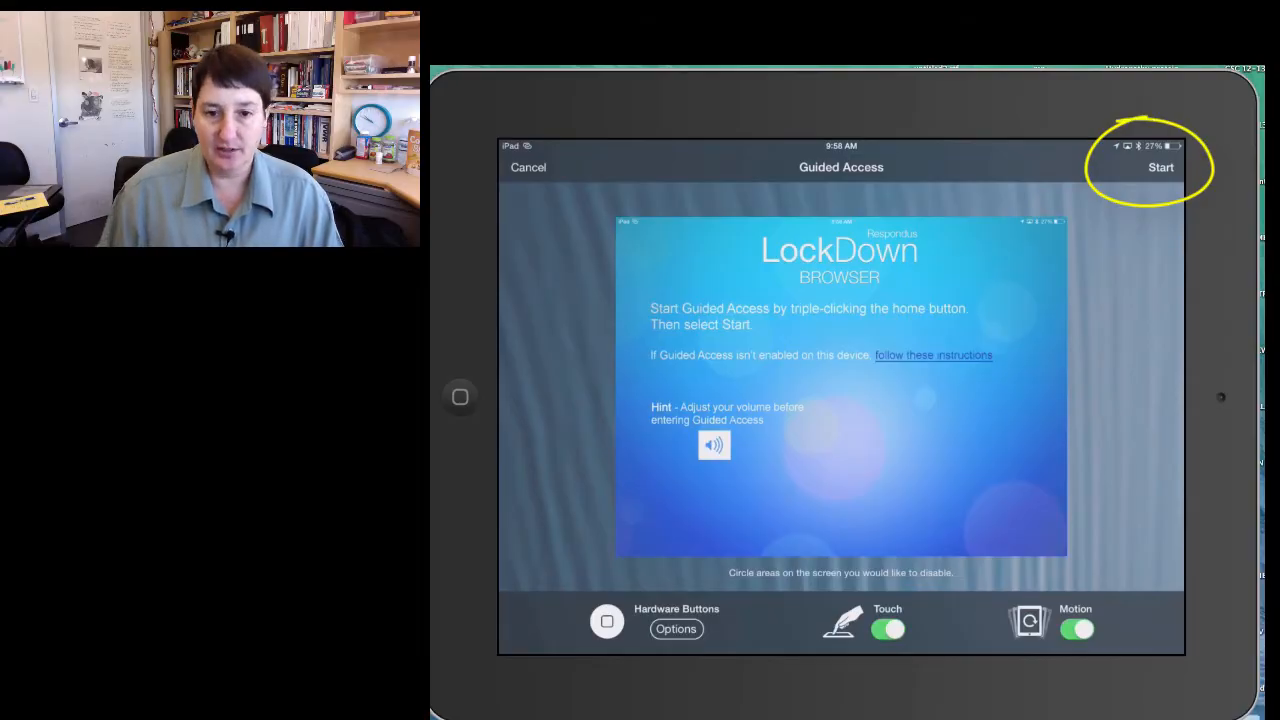
# - Start the Guided Access session so the school's login page loads
pyautogui.click(1160, 168)
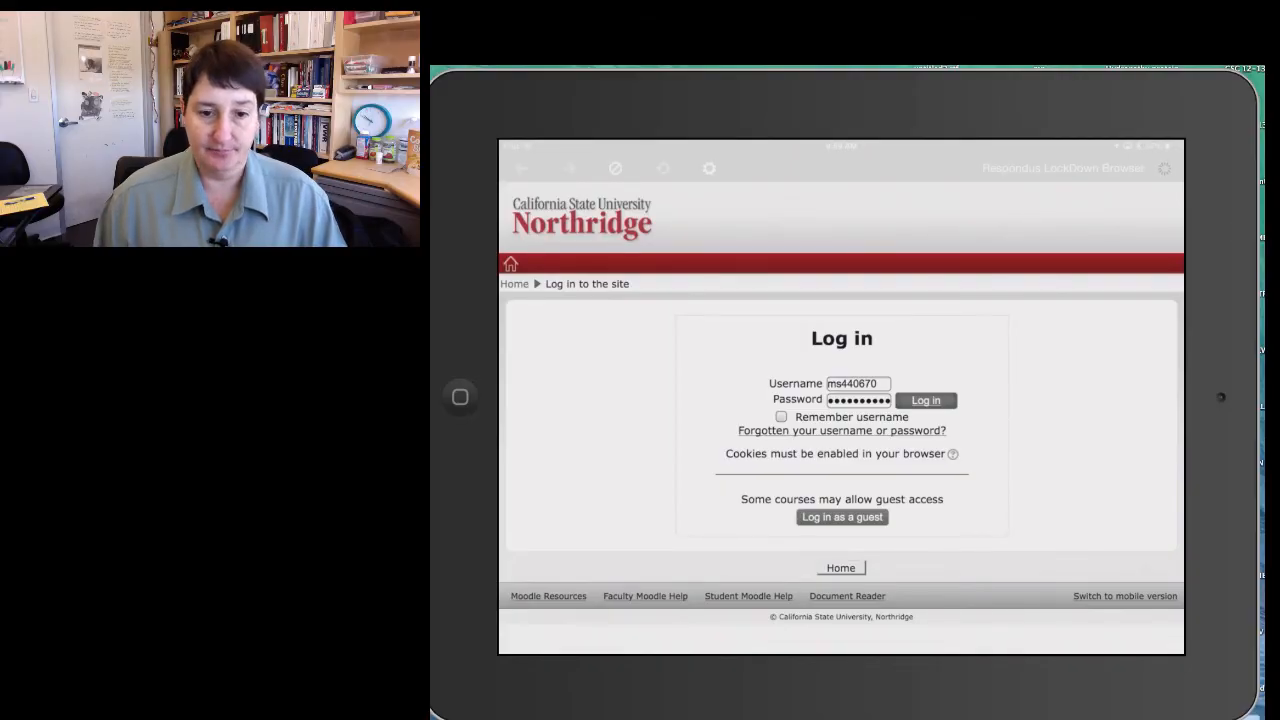
# - Log in to CSUN Moodle with the filled credentials and reach My courses
pyautogui.click(924, 400)
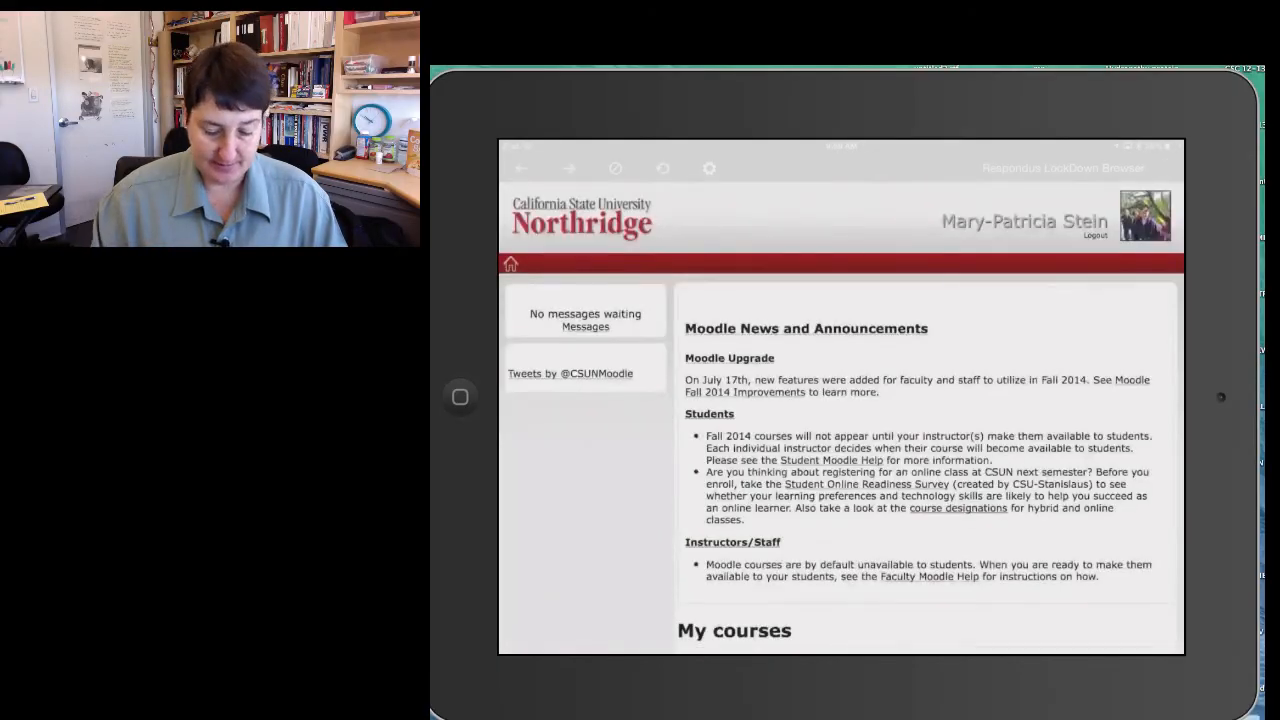
pyautogui.scroll(-3)
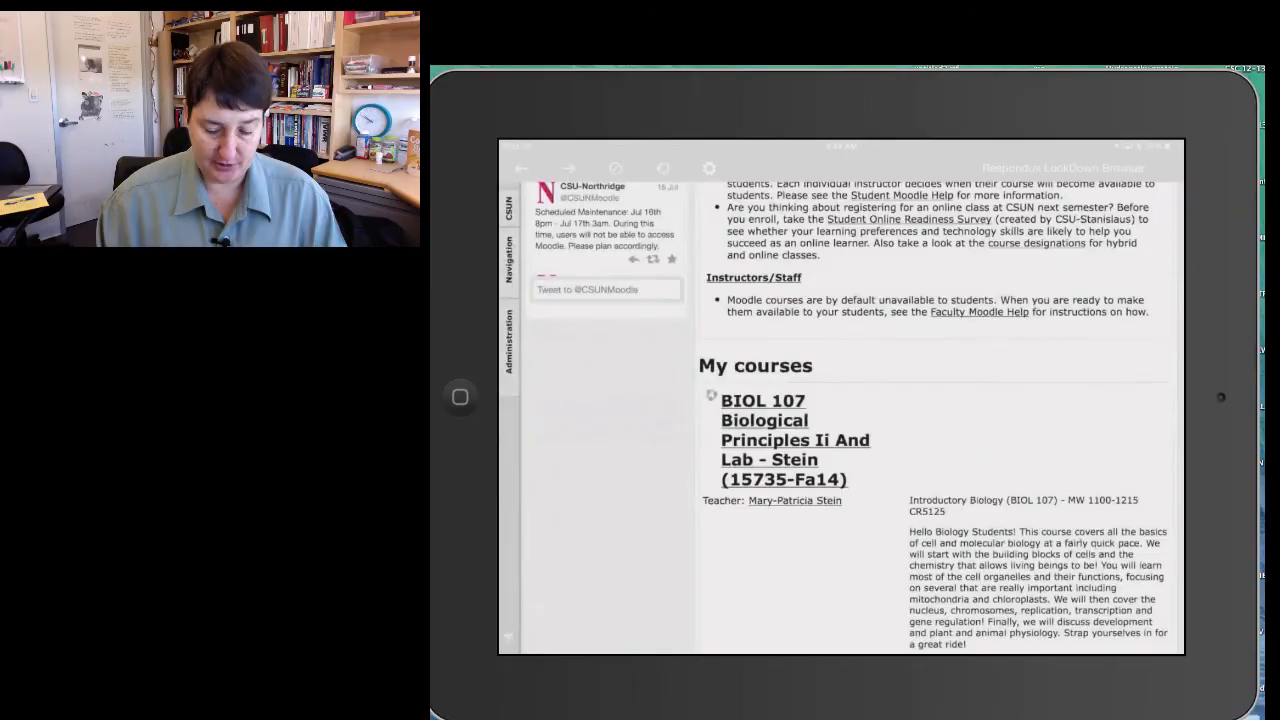
pyautogui.scroll(-3)
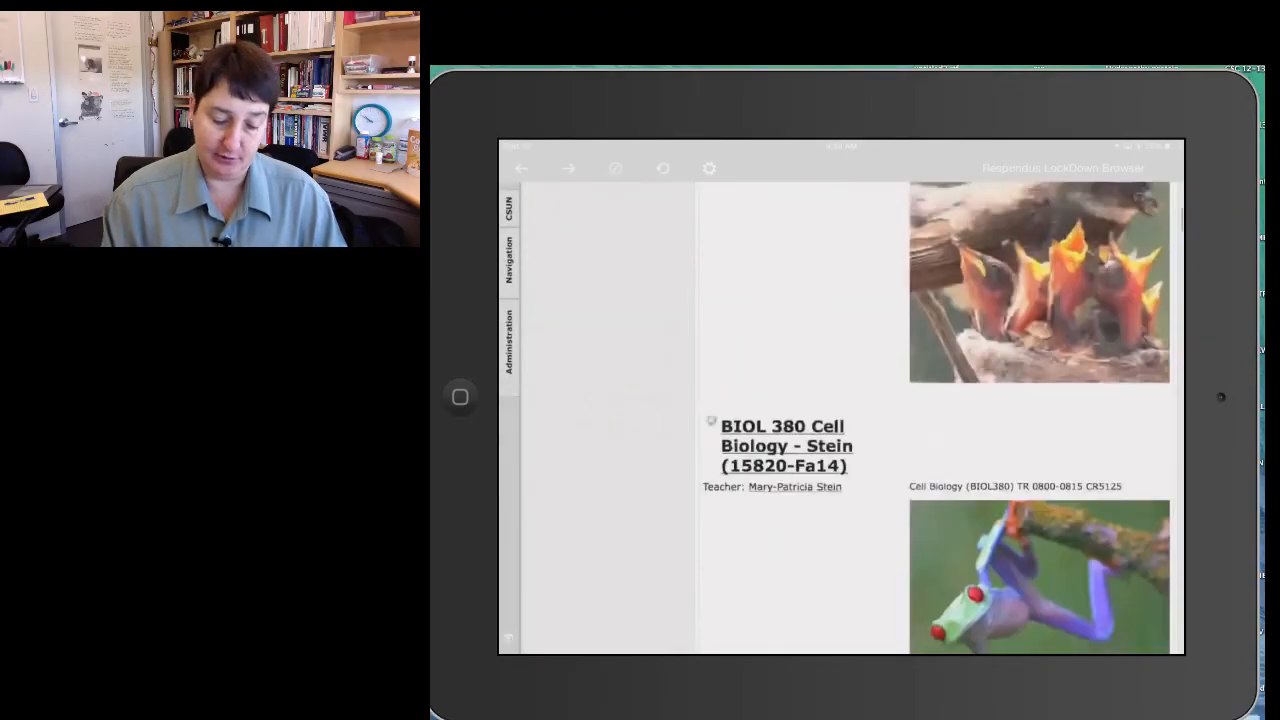
pyautogui.scroll(-3)
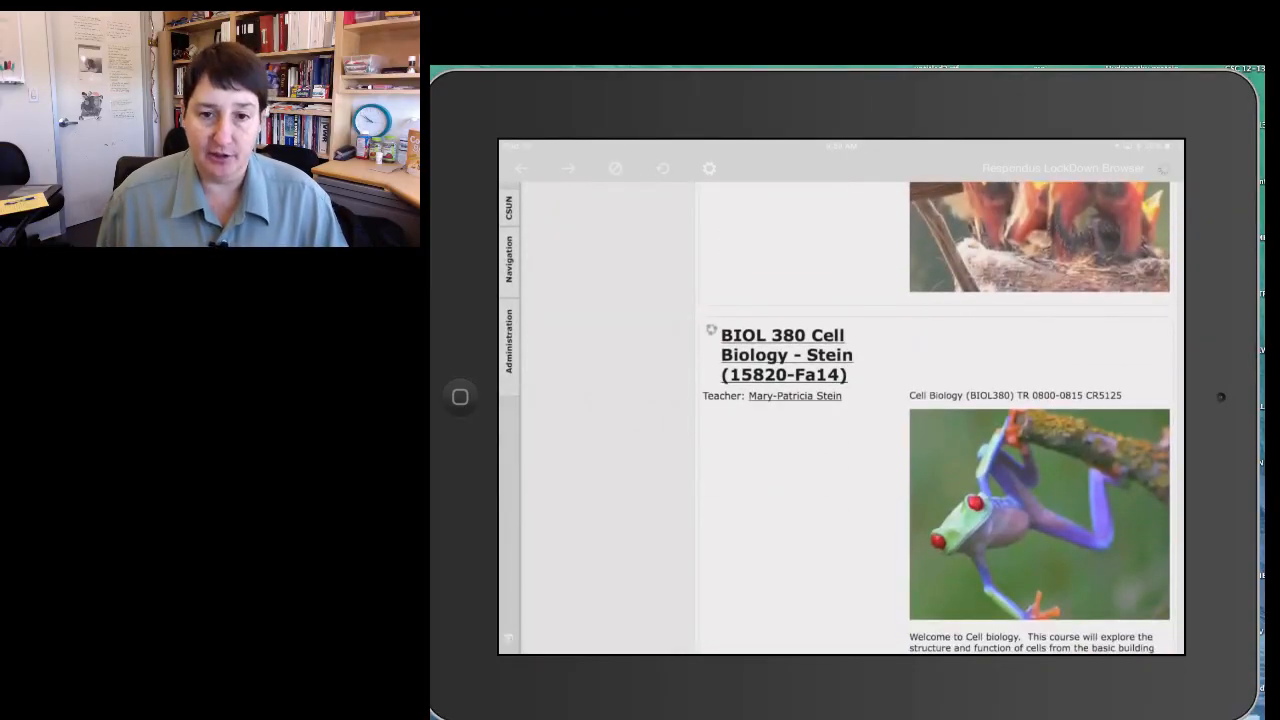
# - Enter BIOL 380 Cell Biology and open its LockDown Browser–required quiz
pyautogui.click(786, 354)
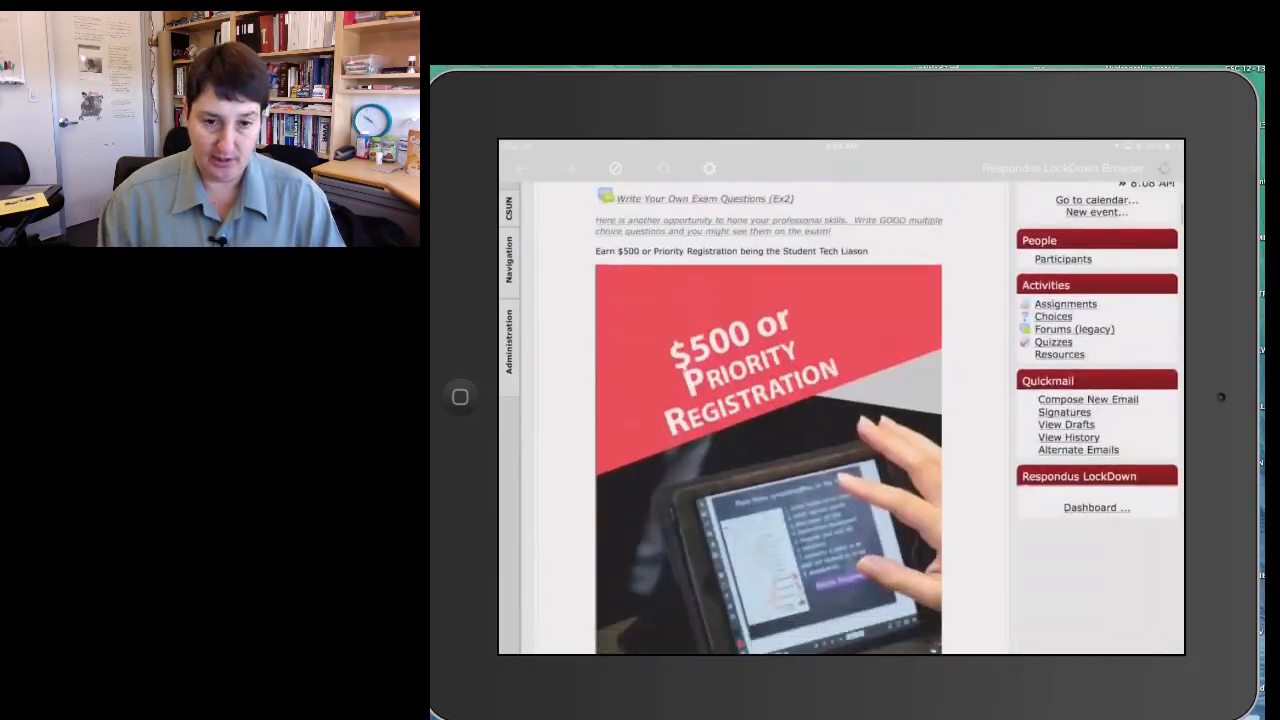
pyautogui.scroll(-3)
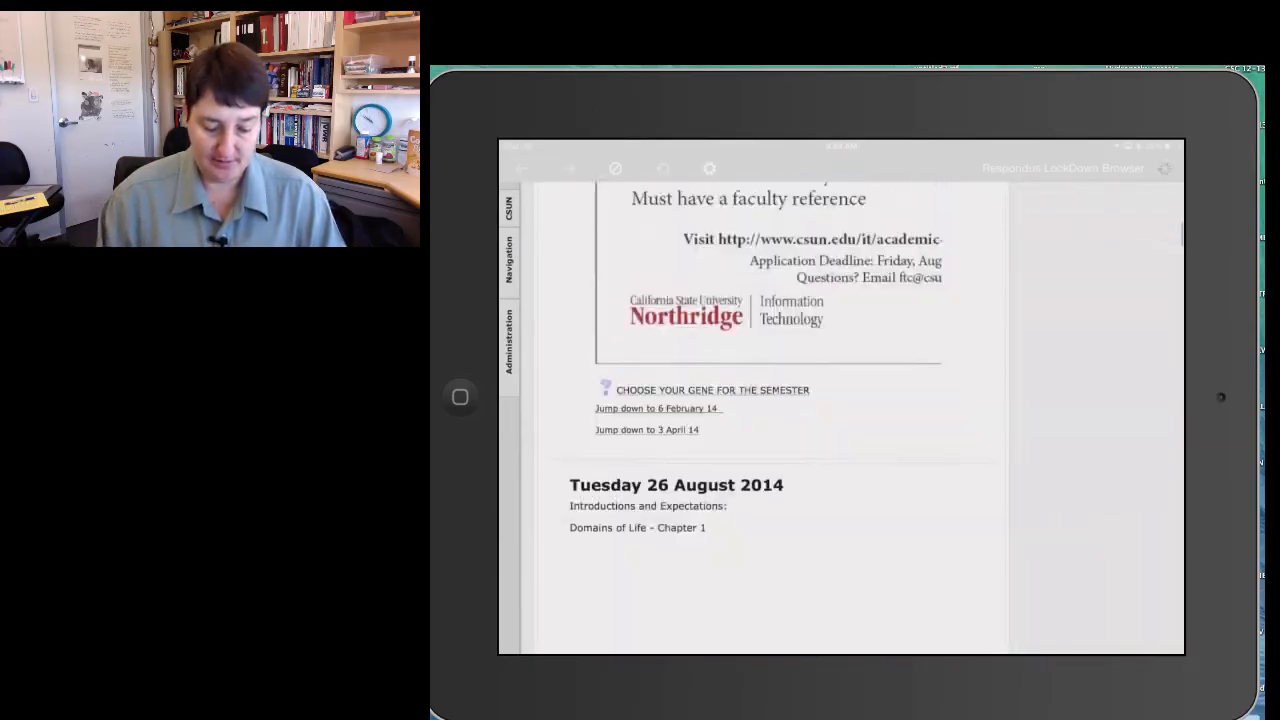
pyautogui.scroll(-3)
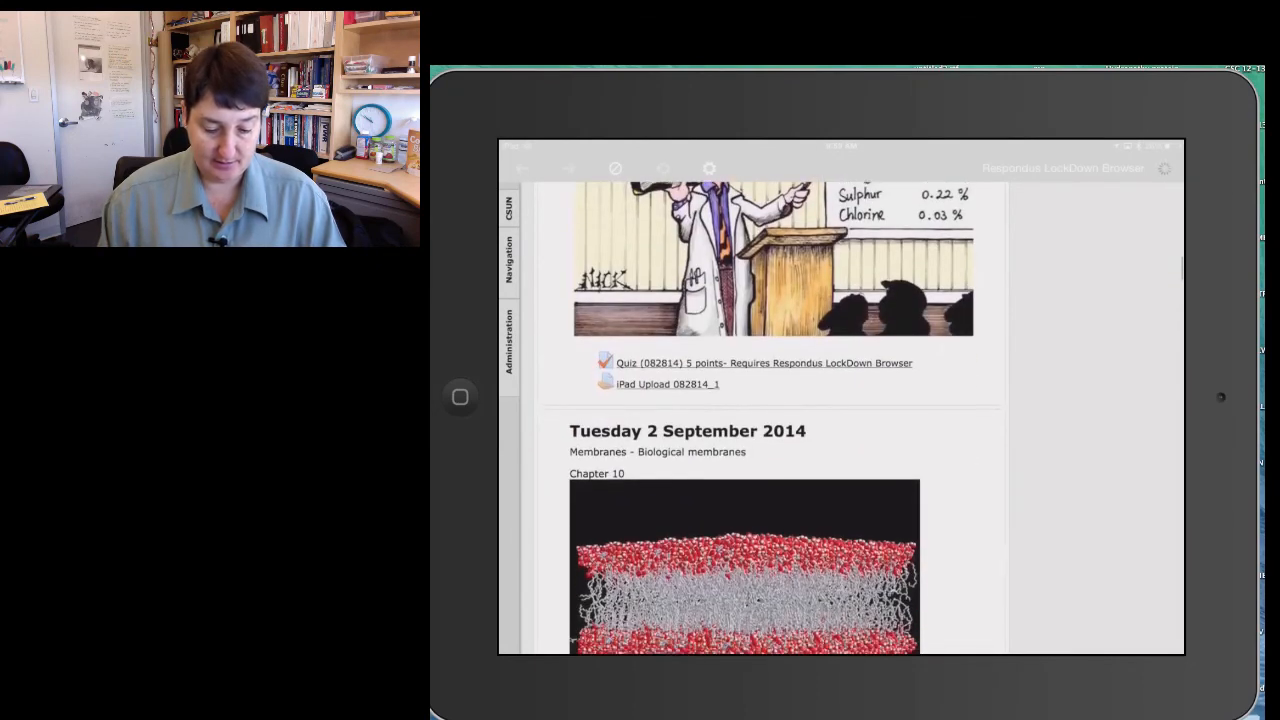
pyautogui.scroll(-3)
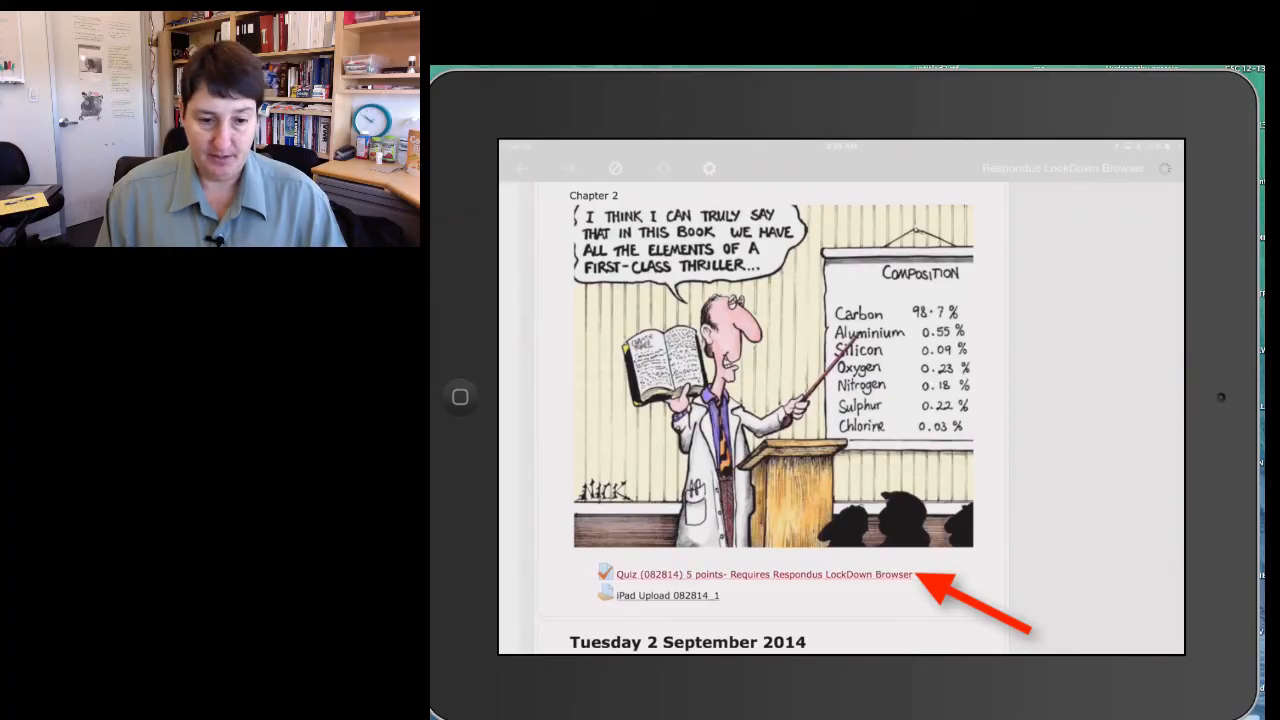
pyautogui.click(764, 574)
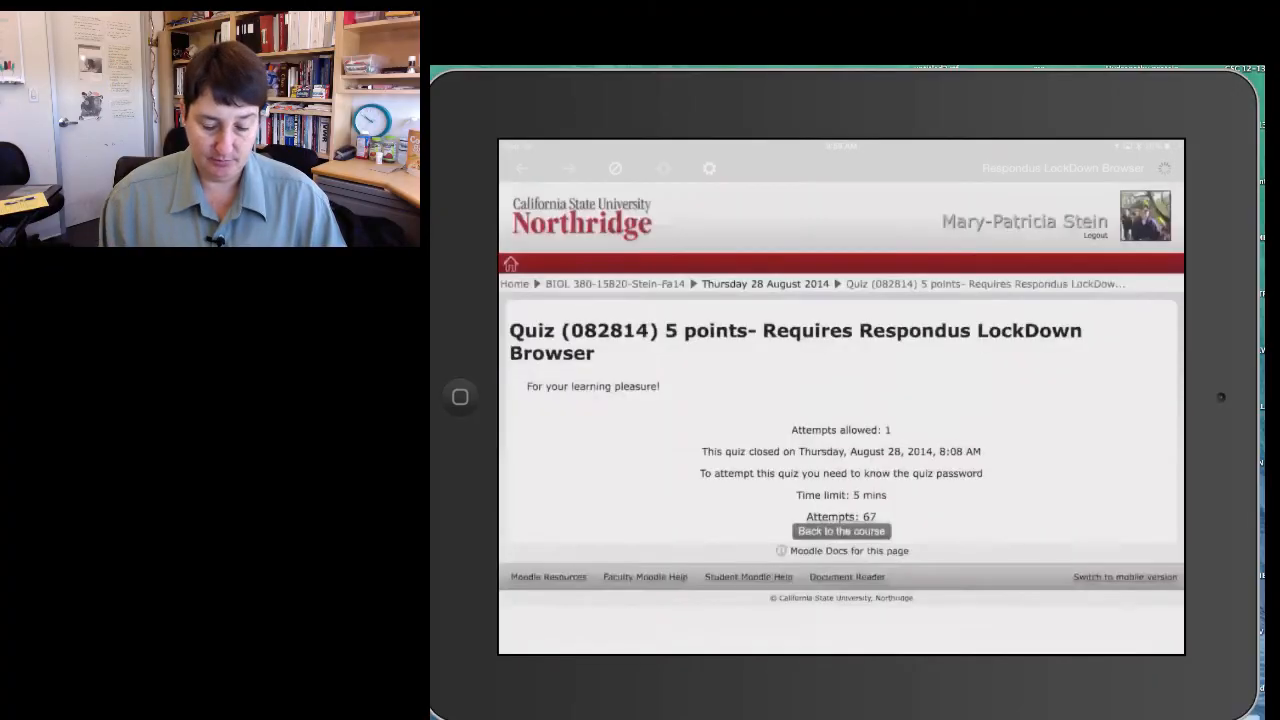